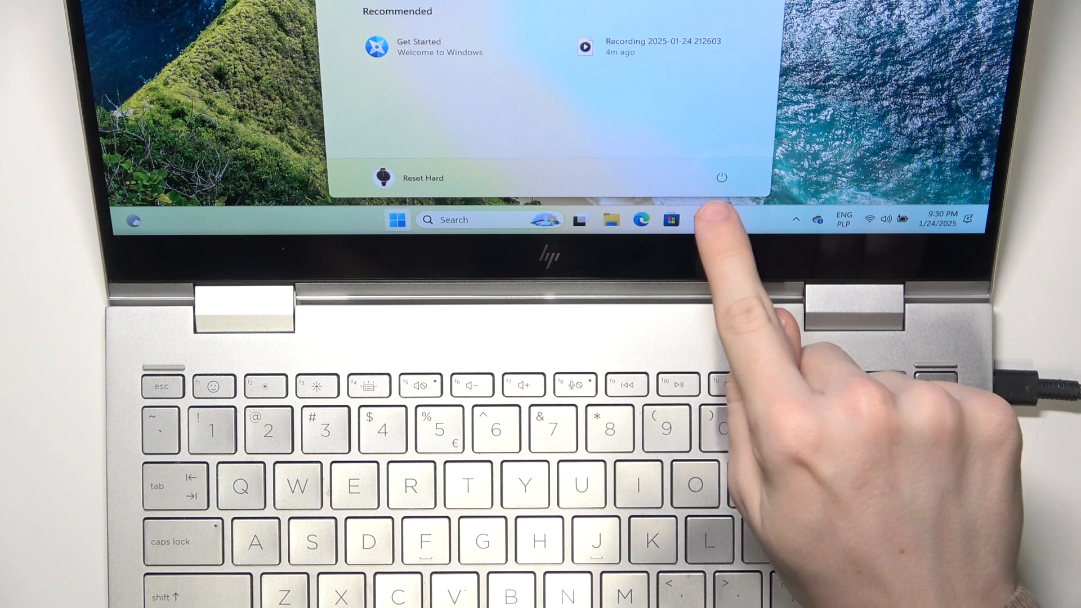
- Show the power options (Lock, Sleep, Shut down, Restart) from the Start menu
click(721, 177)
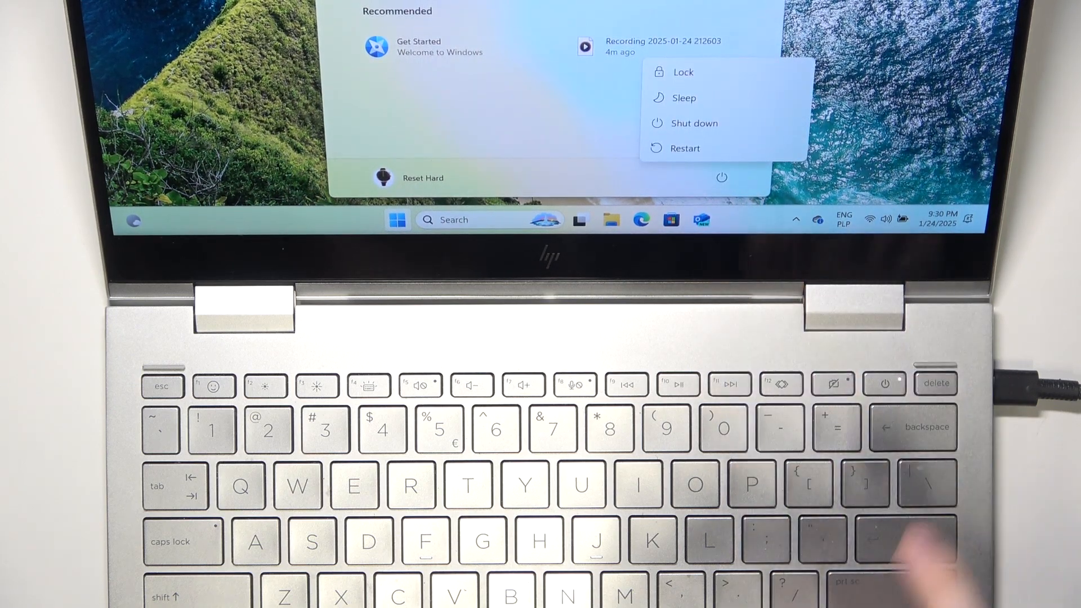